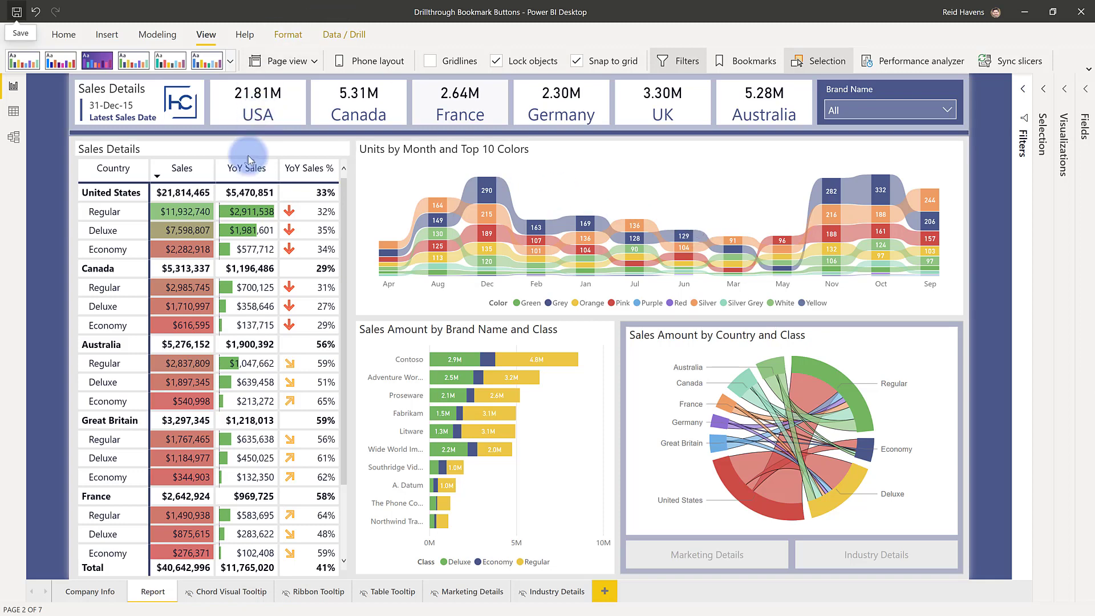
Select the Regular arc in the chord chart so Marketing Details and Industry Details activate.
{"action": "left_click", "coordinate": [205, 149]}
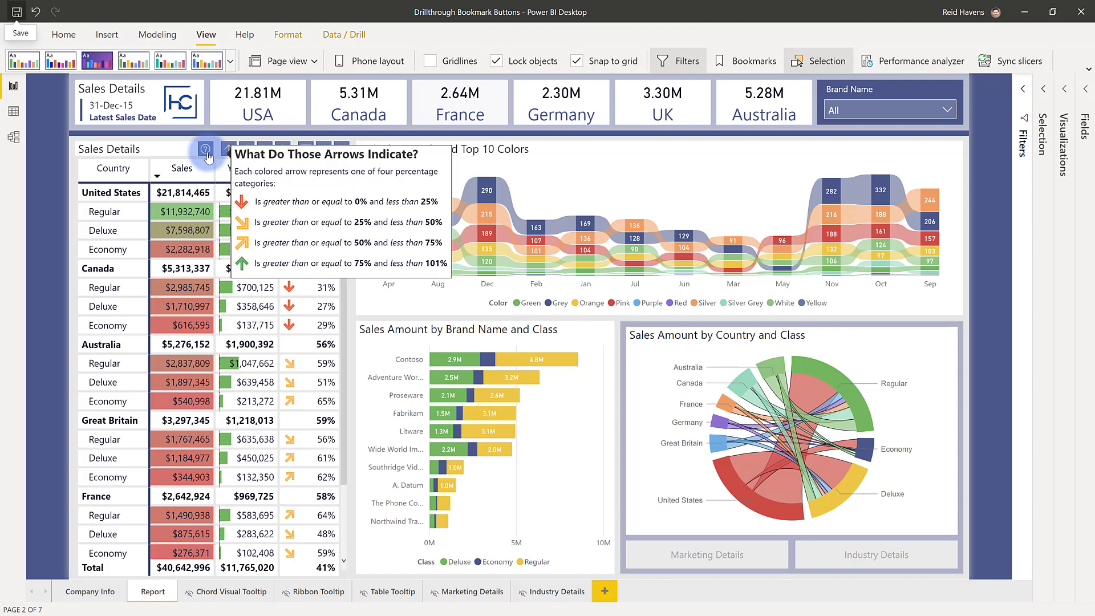
{"action": "mouse_move", "coordinate": [819, 559]}
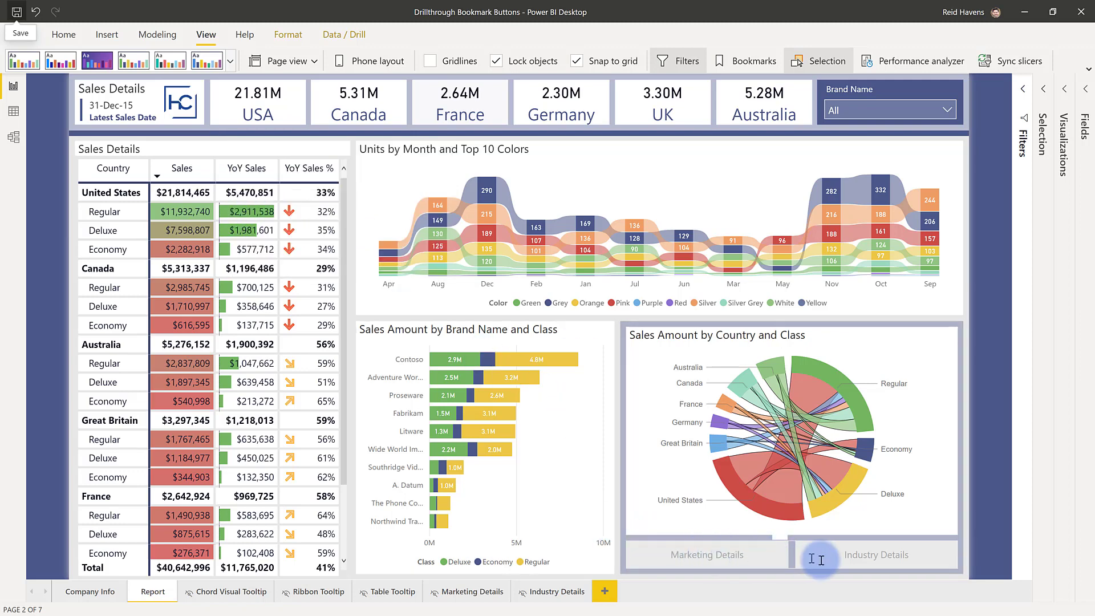
{"action": "mouse_move", "coordinate": [993, 528]}
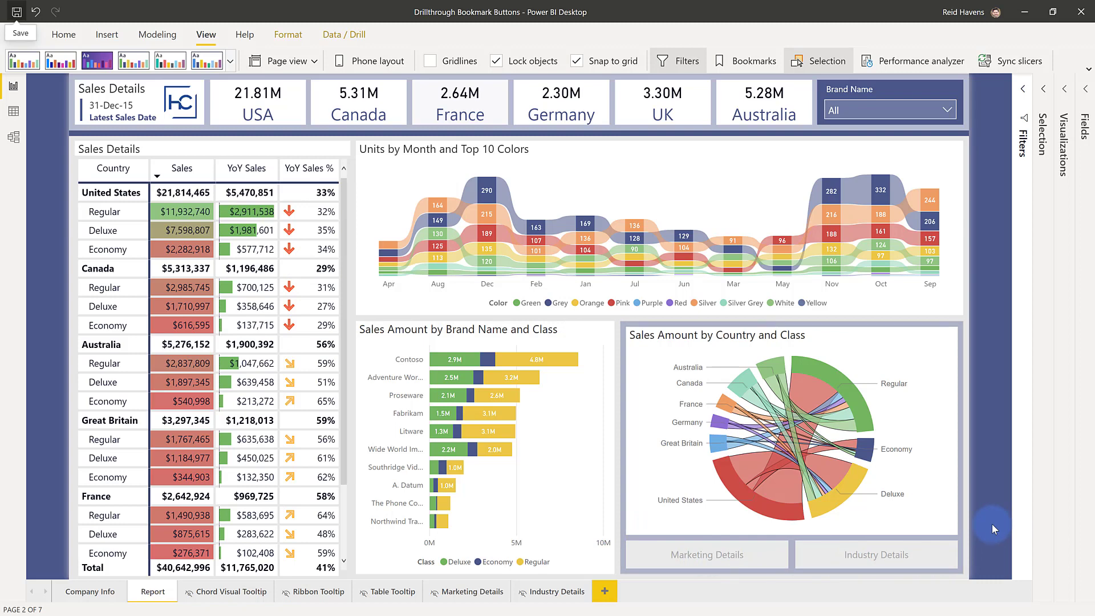
{"action": "mouse_move", "coordinate": [826, 369]}
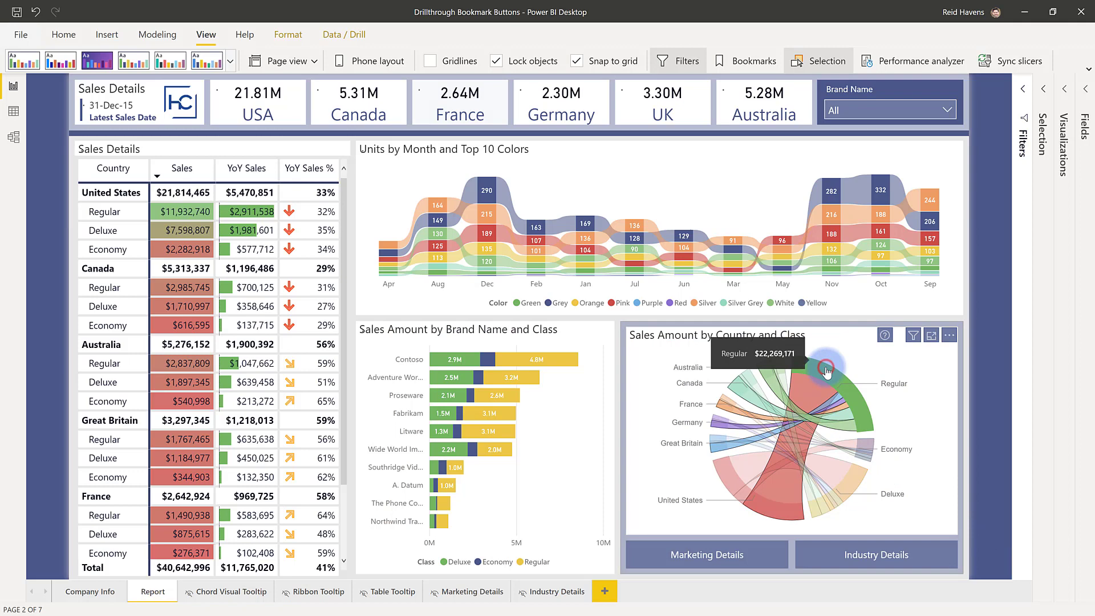
{"action": "left_click", "coordinate": [826, 369]}
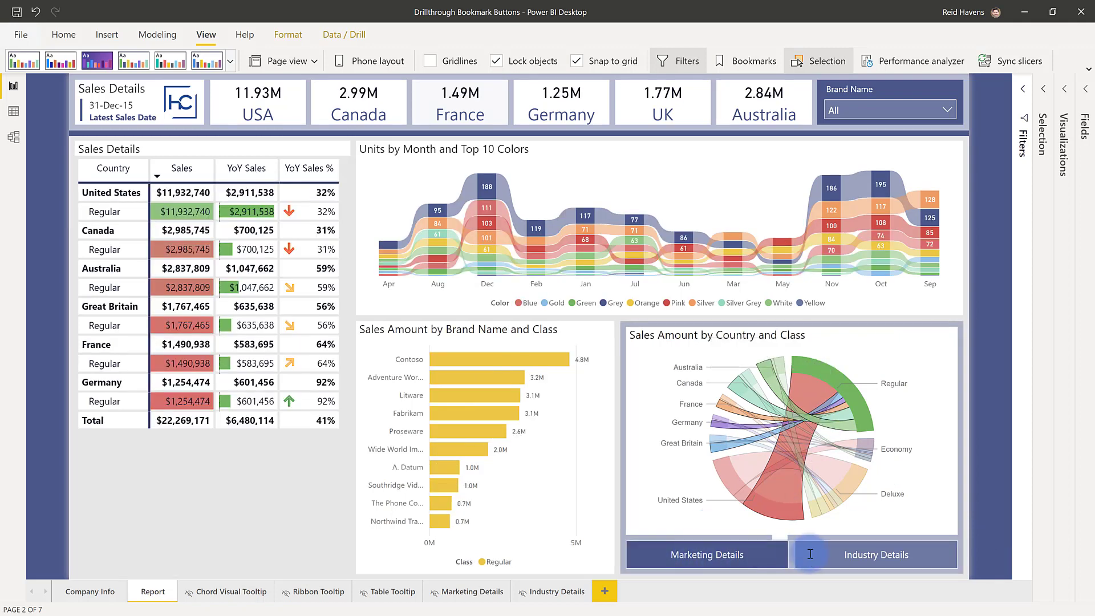
{"action": "left_click", "coordinate": [875, 554]}
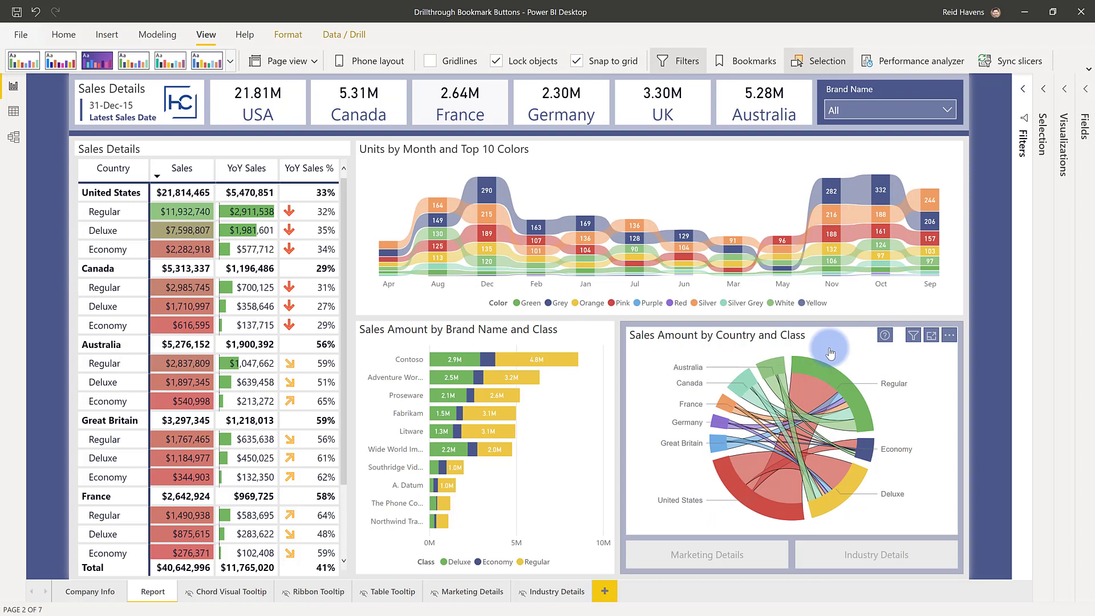
{"action": "left_click", "coordinate": [803, 366]}
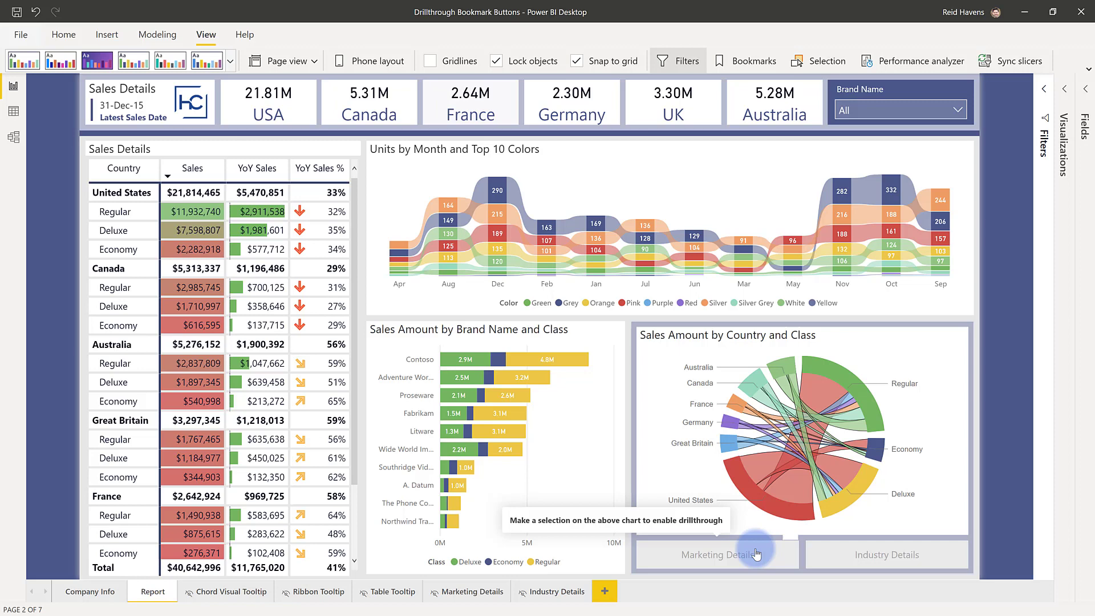
{"action": "mouse_move", "coordinate": [836, 378]}
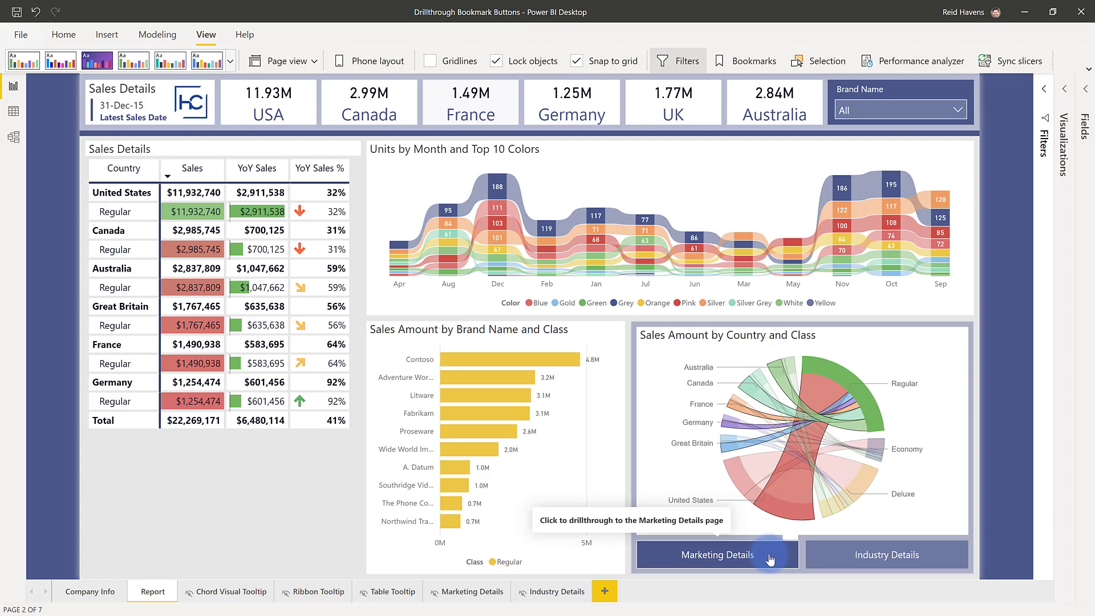
{"action": "left_click", "coordinate": [713, 554]}
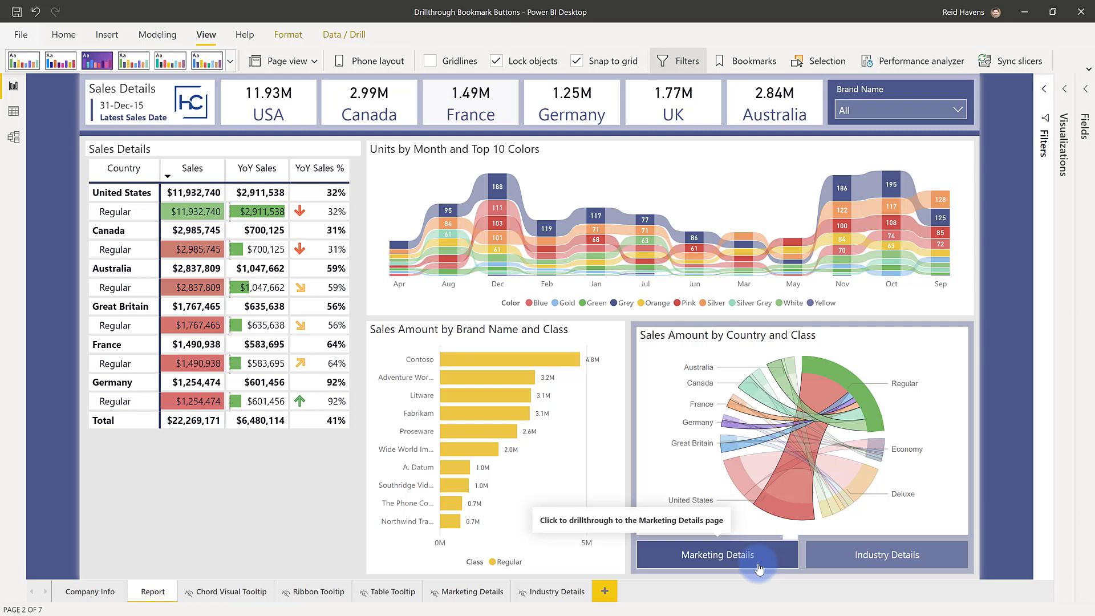
Drill through to Regular-filtered Marketing Details, view Industry Details, and return to Report.
{"action": "left_click", "coordinate": [713, 554]}
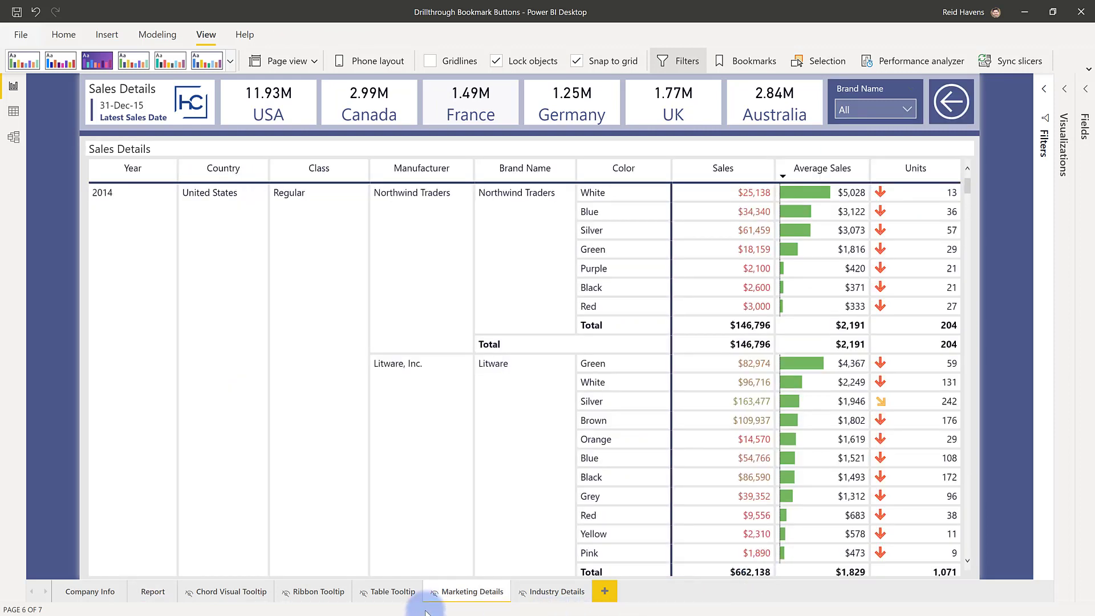
{"action": "left_click", "coordinate": [556, 591]}
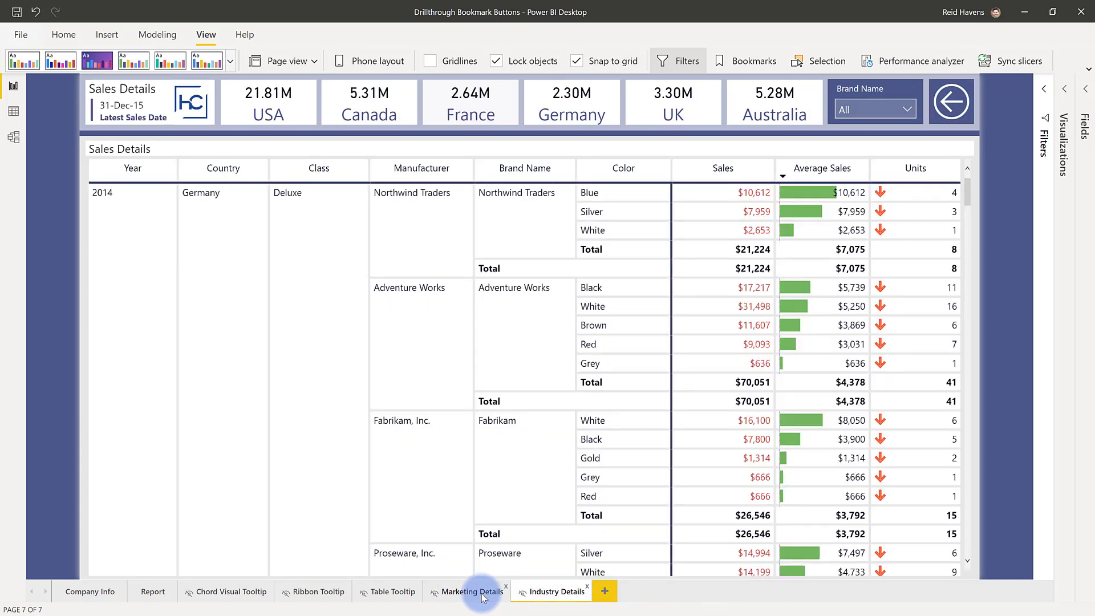
{"action": "left_click", "coordinate": [473, 592]}
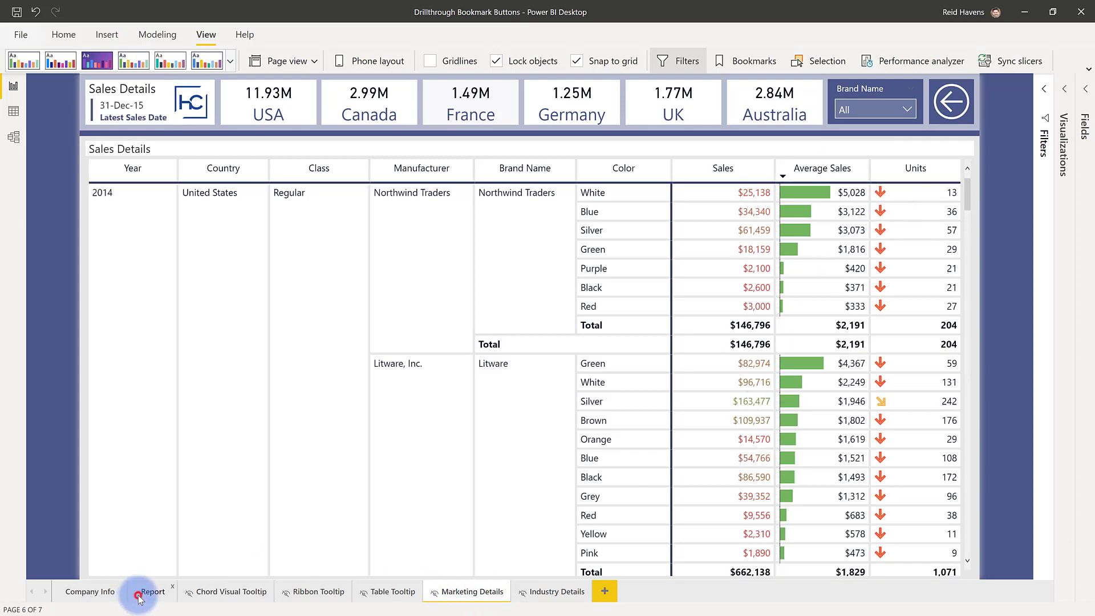
{"action": "left_click", "coordinate": [152, 592]}
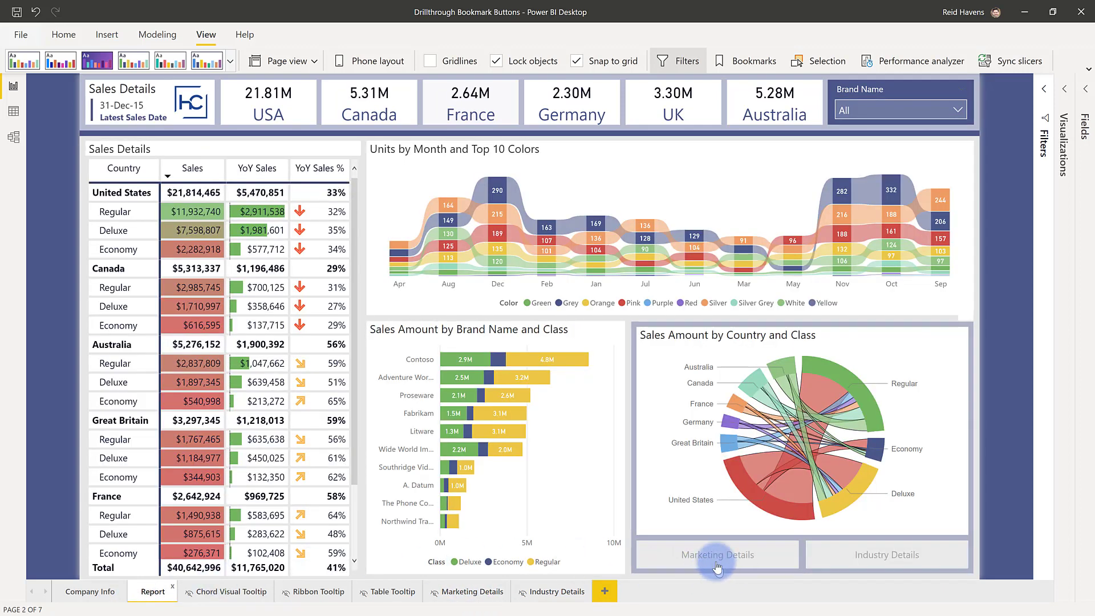
Show the Marketing Details button's Format pane down to its Action settings.
{"action": "left_click", "coordinate": [716, 554]}
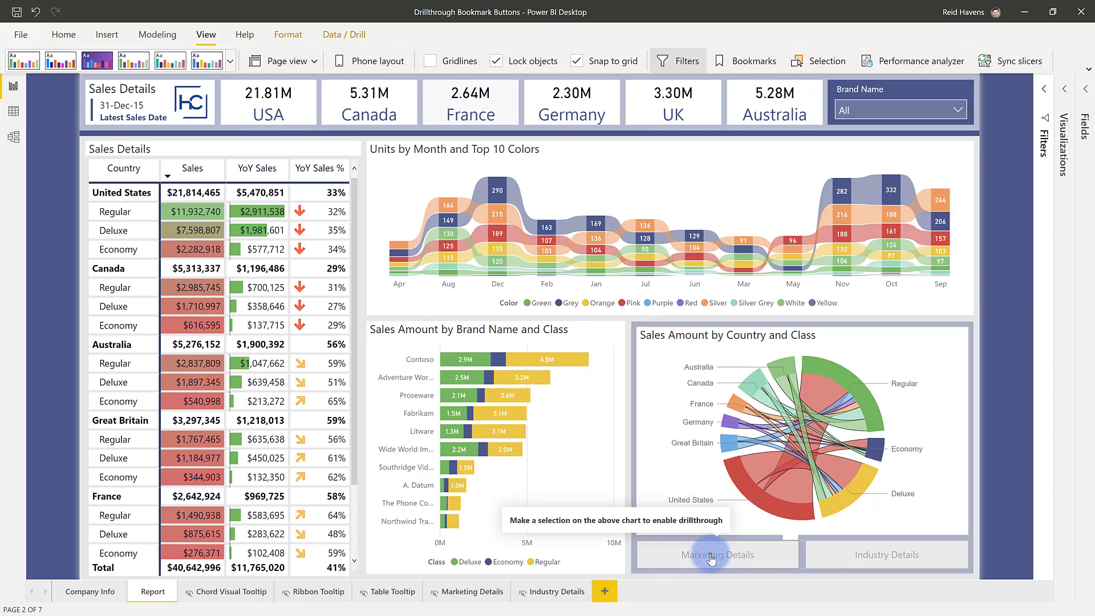
{"action": "left_click", "coordinate": [1063, 91]}
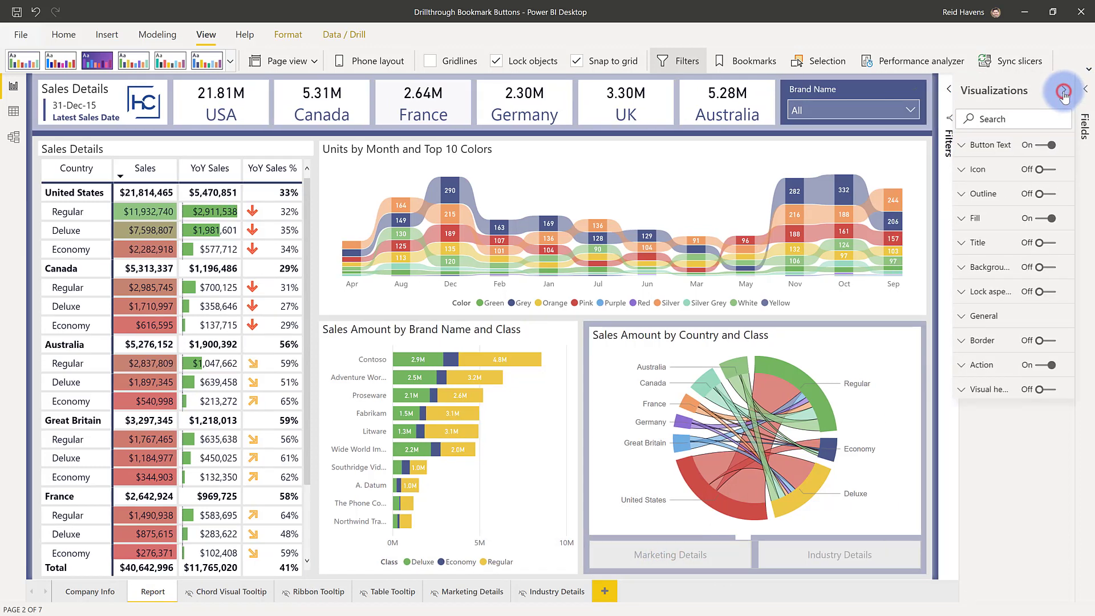
{"action": "left_click", "coordinate": [1062, 91]}
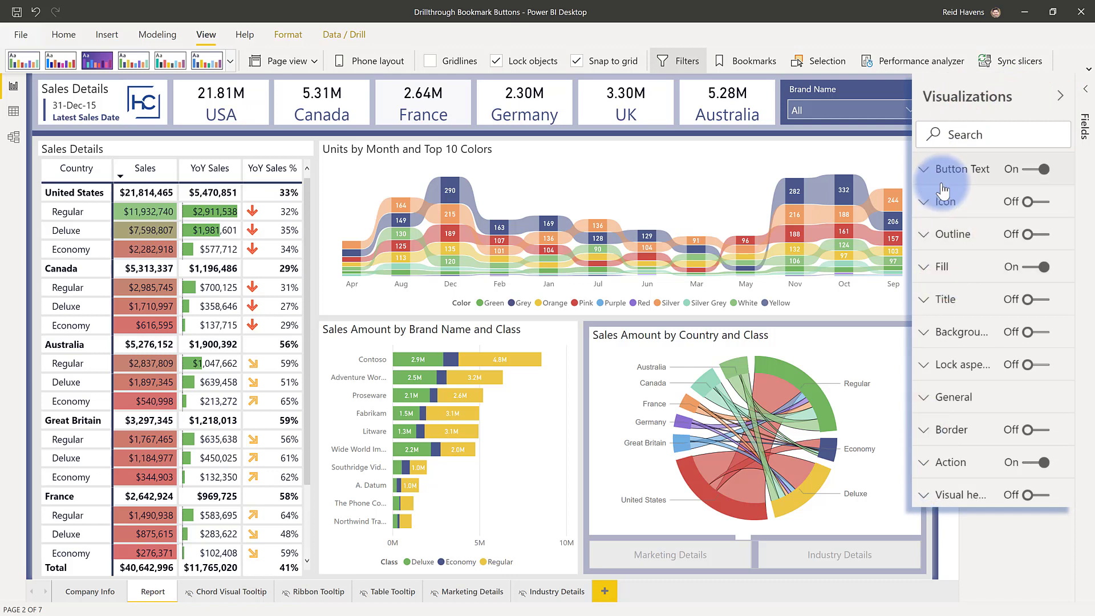
{"action": "mouse_move", "coordinate": [967, 293]}
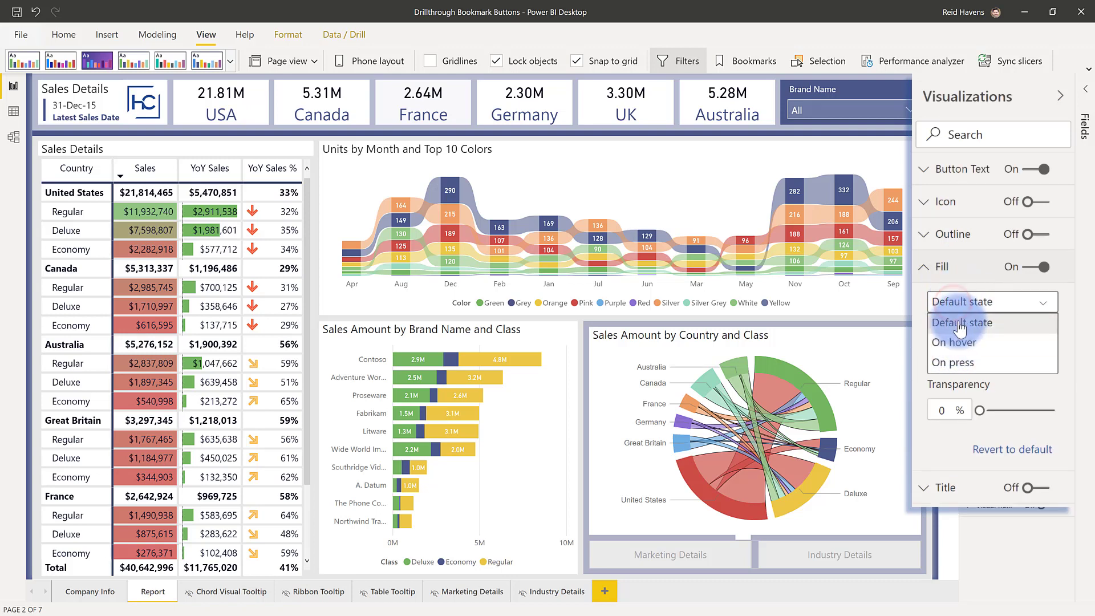
{"action": "left_click", "coordinate": [963, 321]}
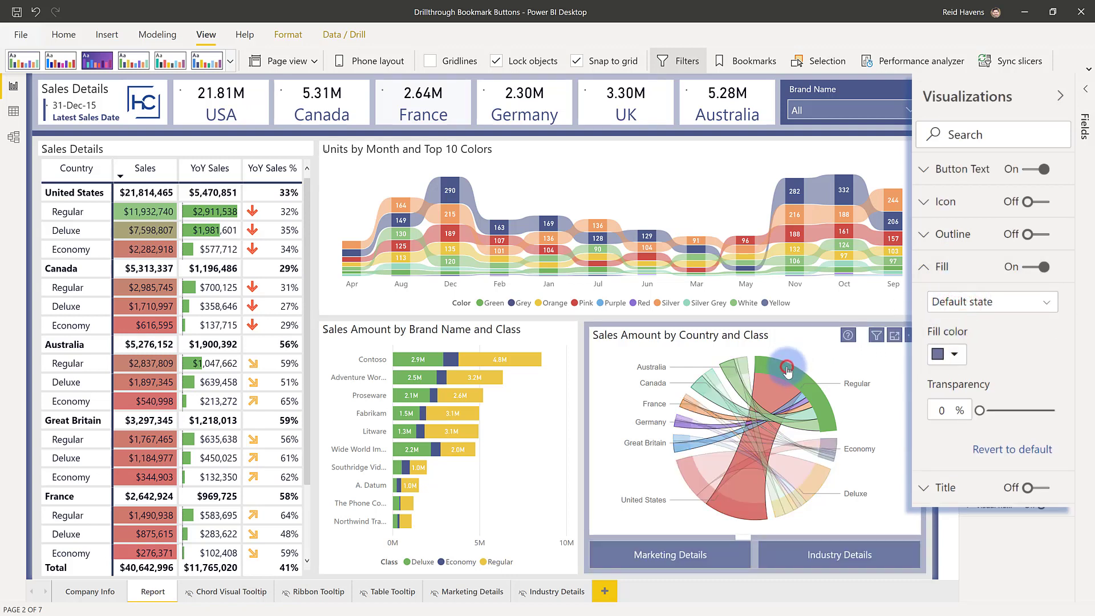
{"action": "left_click", "coordinate": [668, 554]}
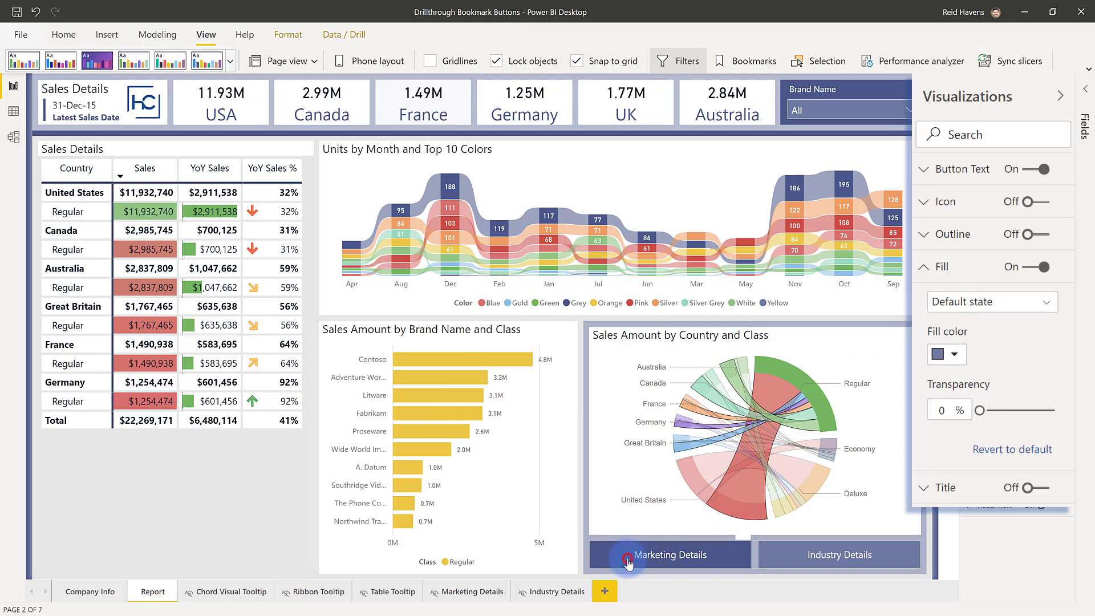
{"action": "left_click", "coordinate": [987, 301]}
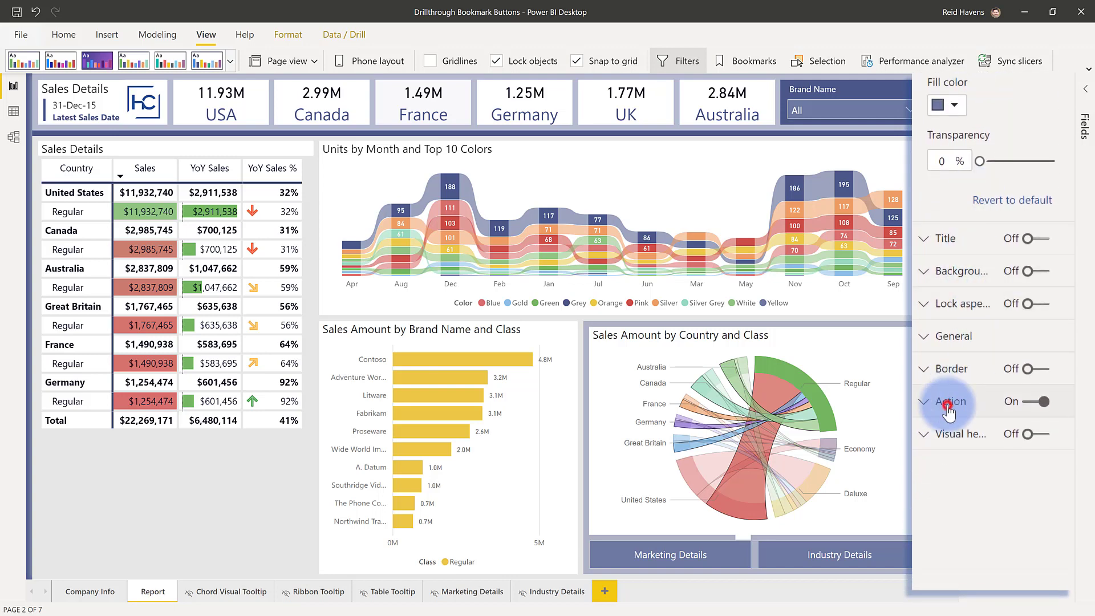
Verify both buttons' Drill through actions point to their matching destination pages.
{"action": "left_click", "coordinate": [951, 400]}
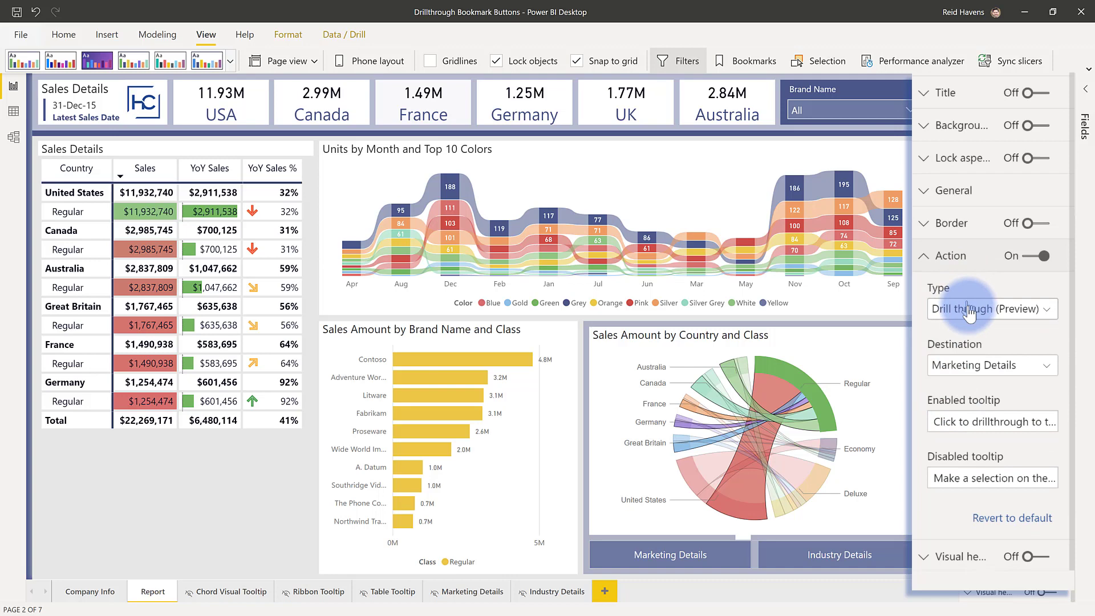
{"action": "mouse_move", "coordinate": [990, 309]}
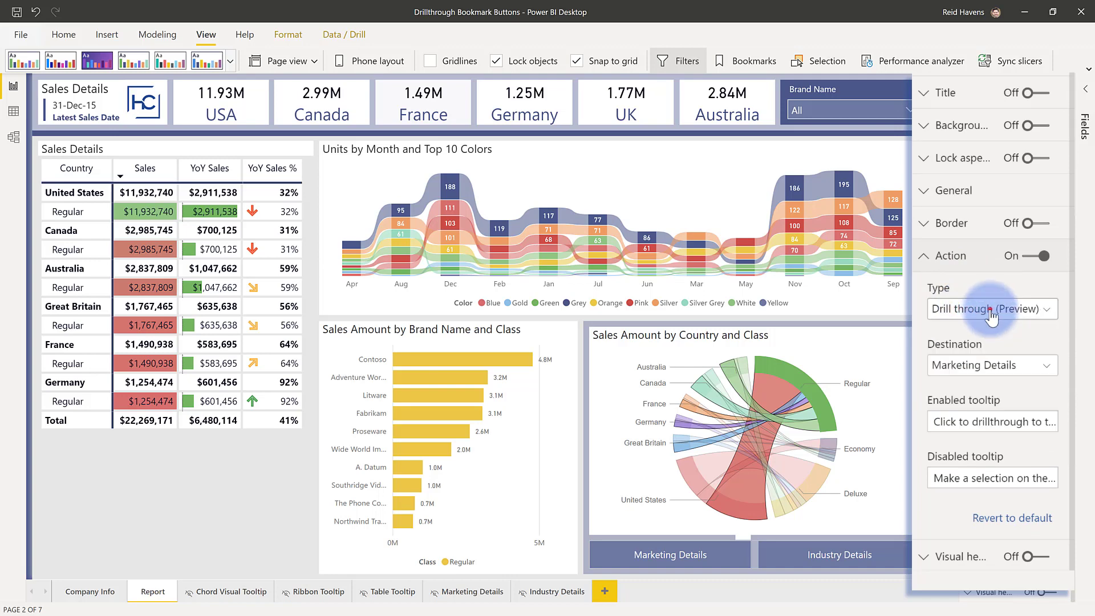
{"action": "mouse_move", "coordinate": [991, 365]}
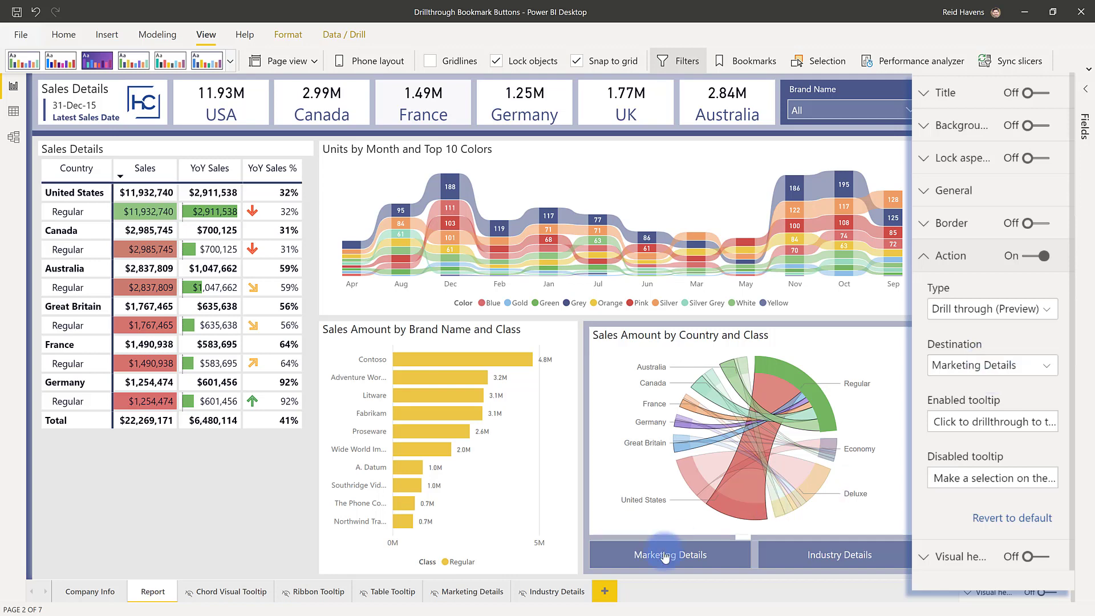
{"action": "mouse_move", "coordinate": [887, 551]}
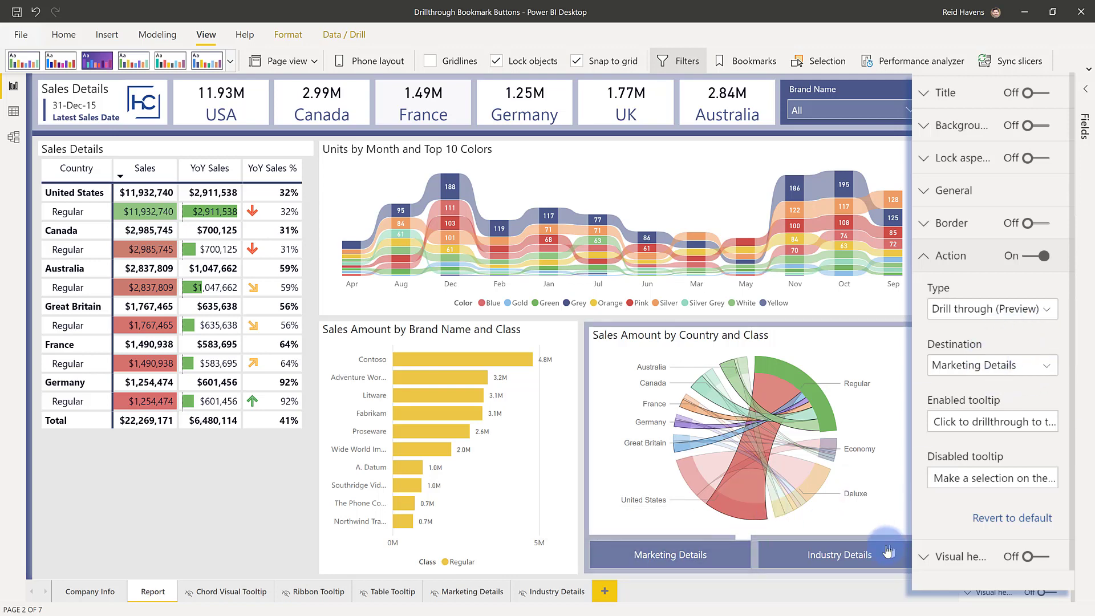
{"action": "left_click", "coordinate": [990, 365]}
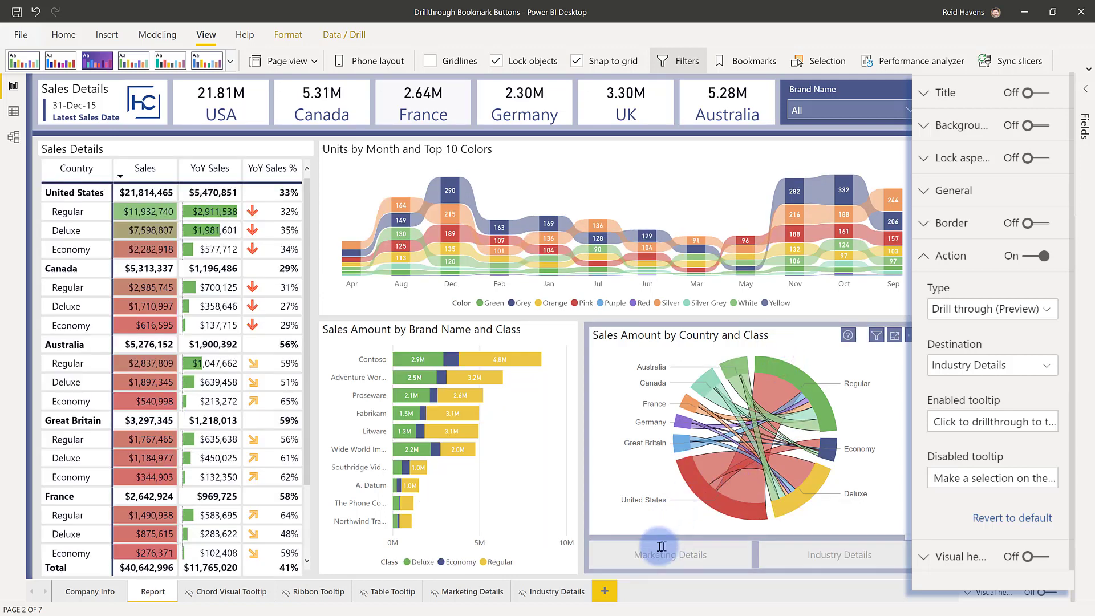
{"action": "mouse_move", "coordinate": [720, 565]}
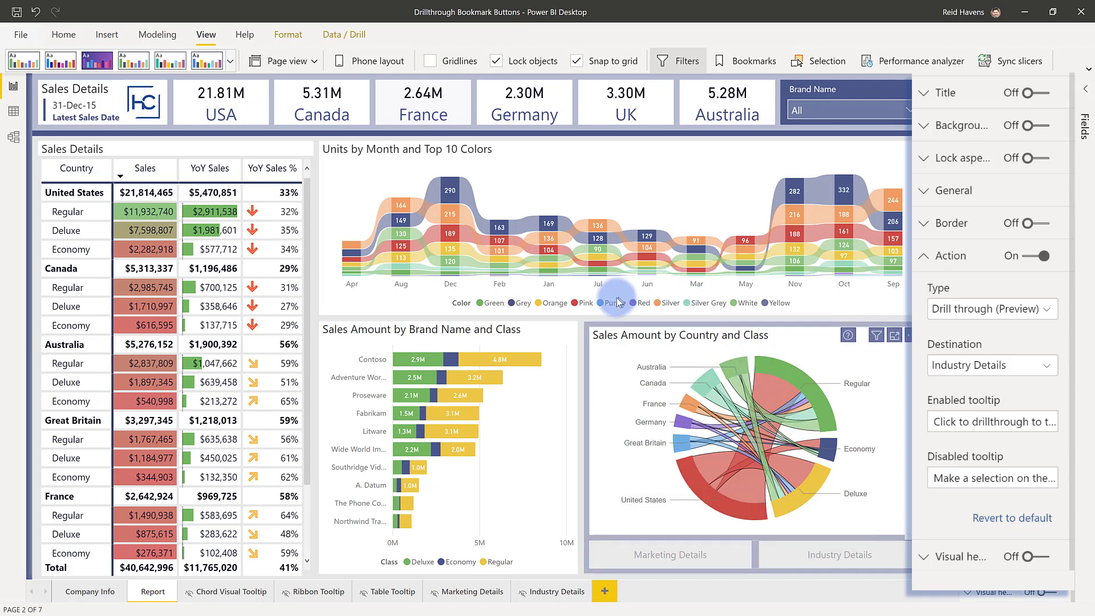
{"action": "mouse_move", "coordinate": [754, 334]}
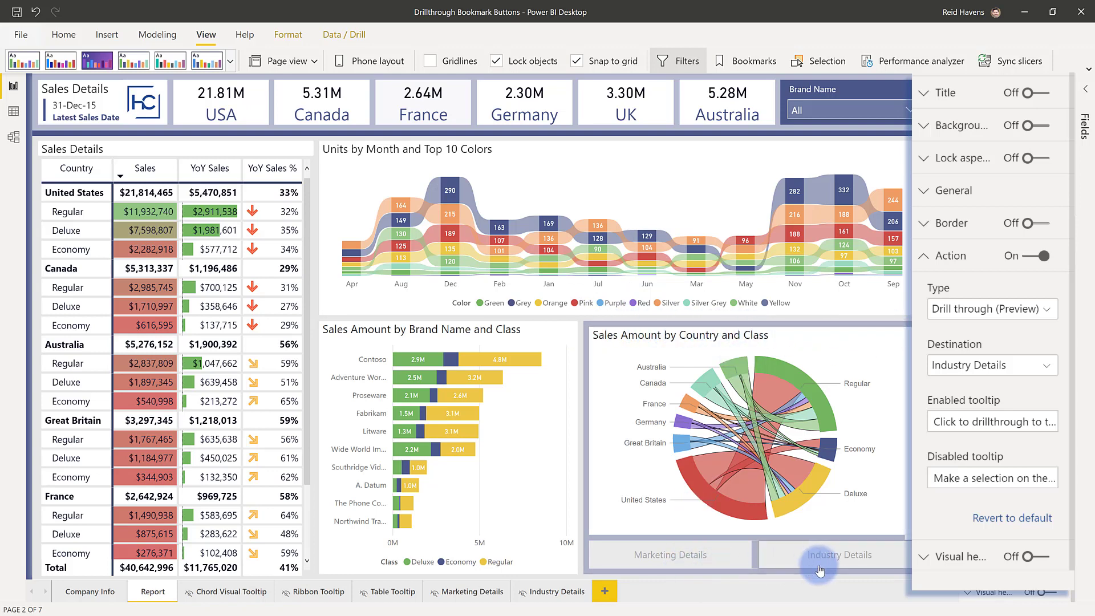
{"action": "mouse_move", "coordinate": [824, 566]}
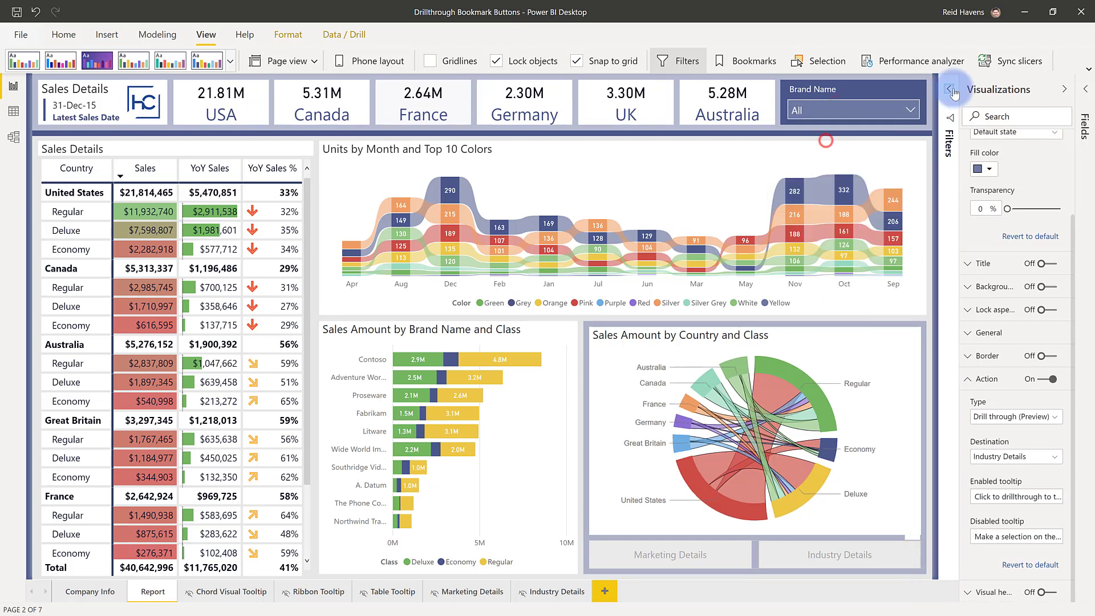
{"action": "left_click", "coordinate": [951, 91]}
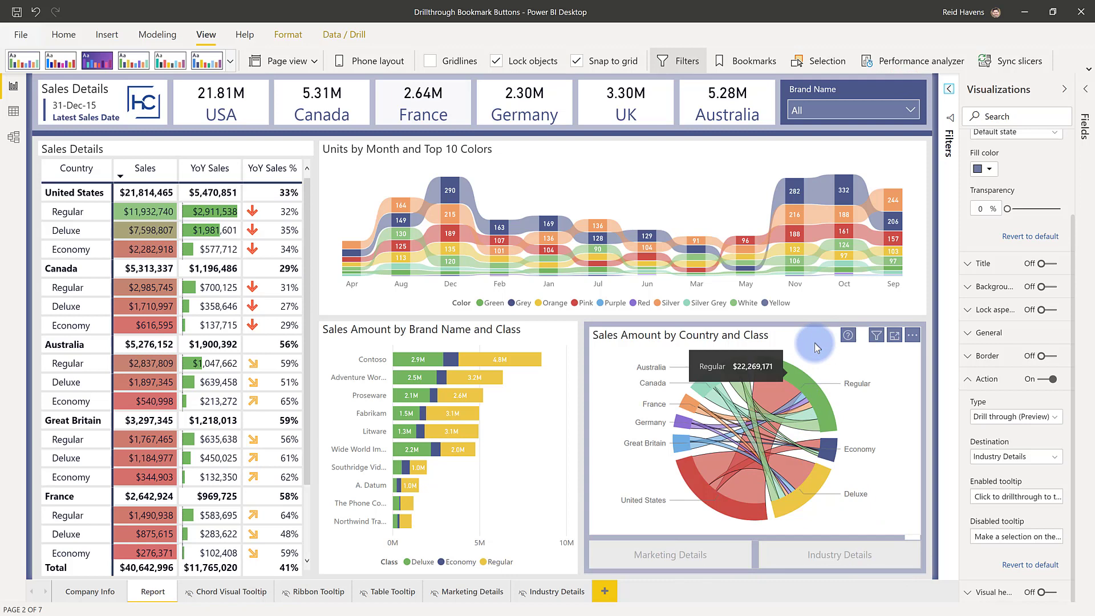
{"action": "mouse_move", "coordinate": [773, 388]}
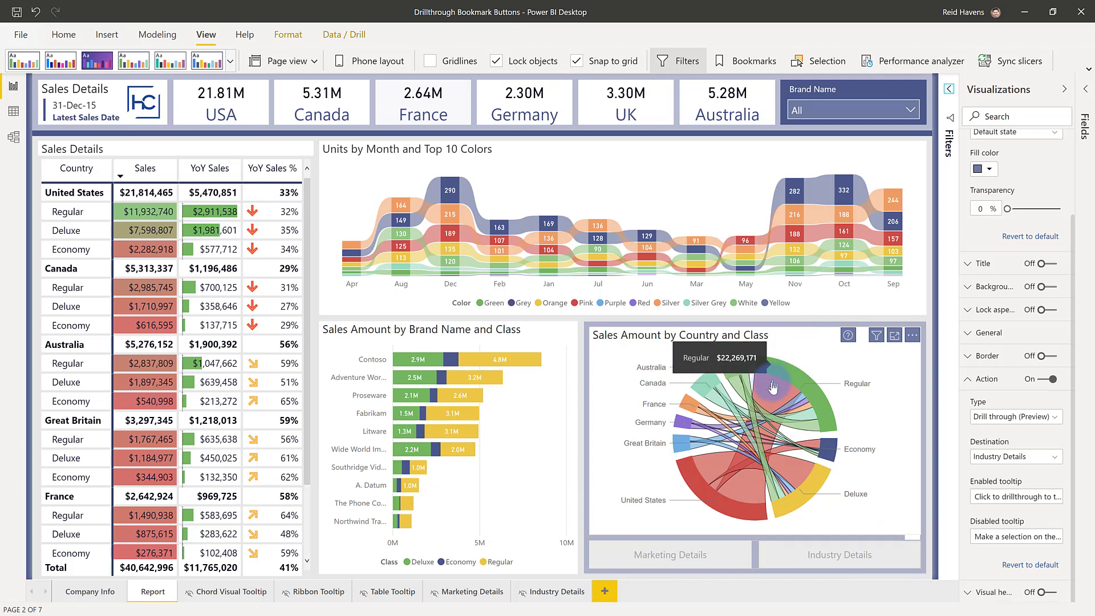
{"action": "mouse_move", "coordinate": [816, 359]}
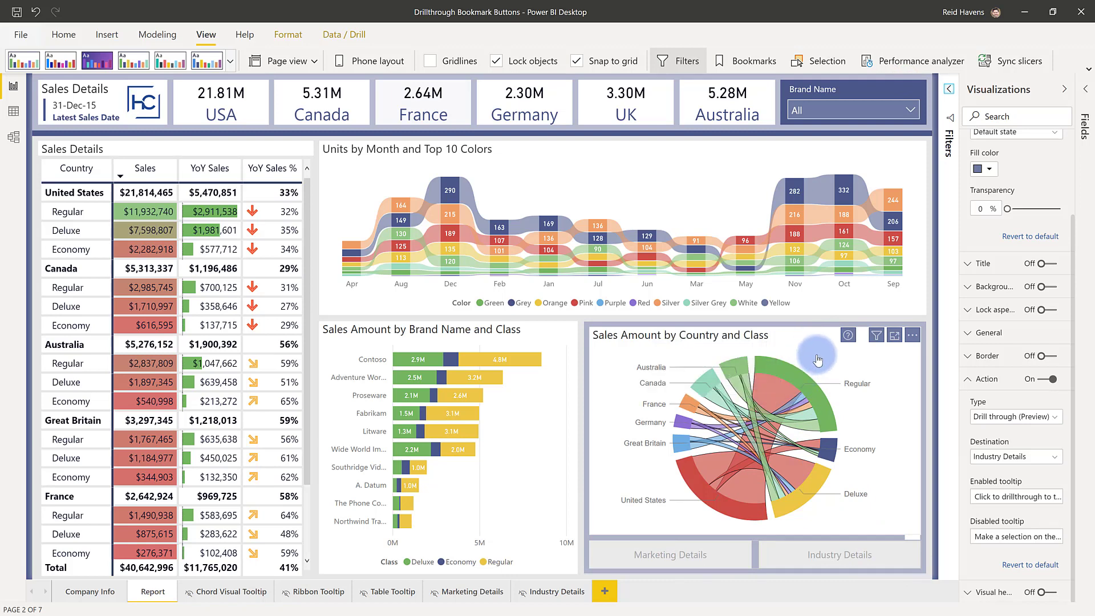
View the Marketing Details page with its Regular class and country drill-through filters.
{"action": "left_click", "coordinate": [466, 592]}
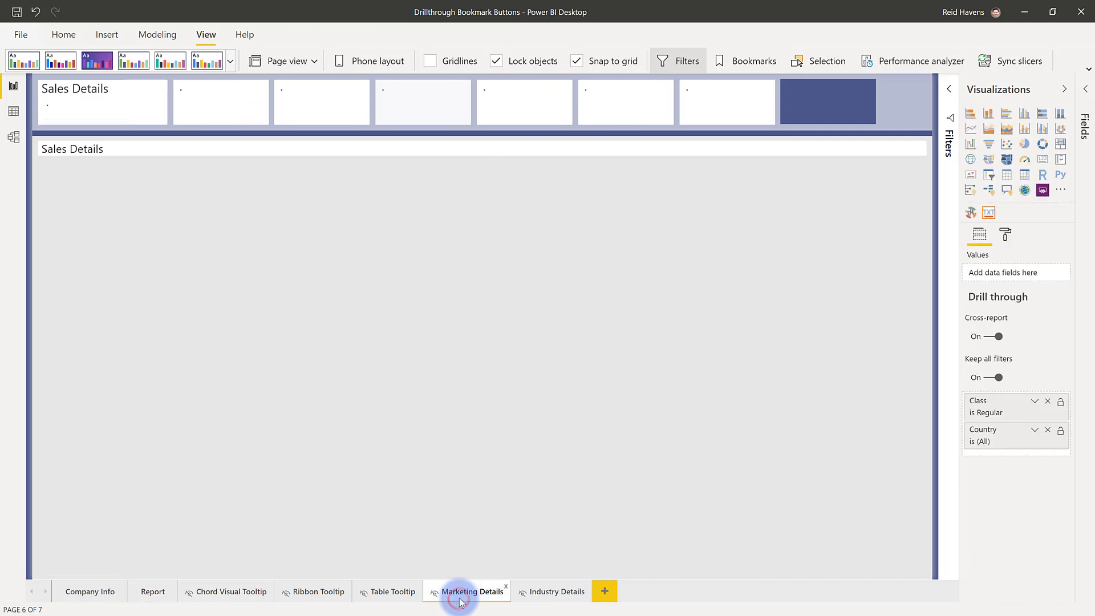
{"action": "left_click", "coordinate": [465, 592]}
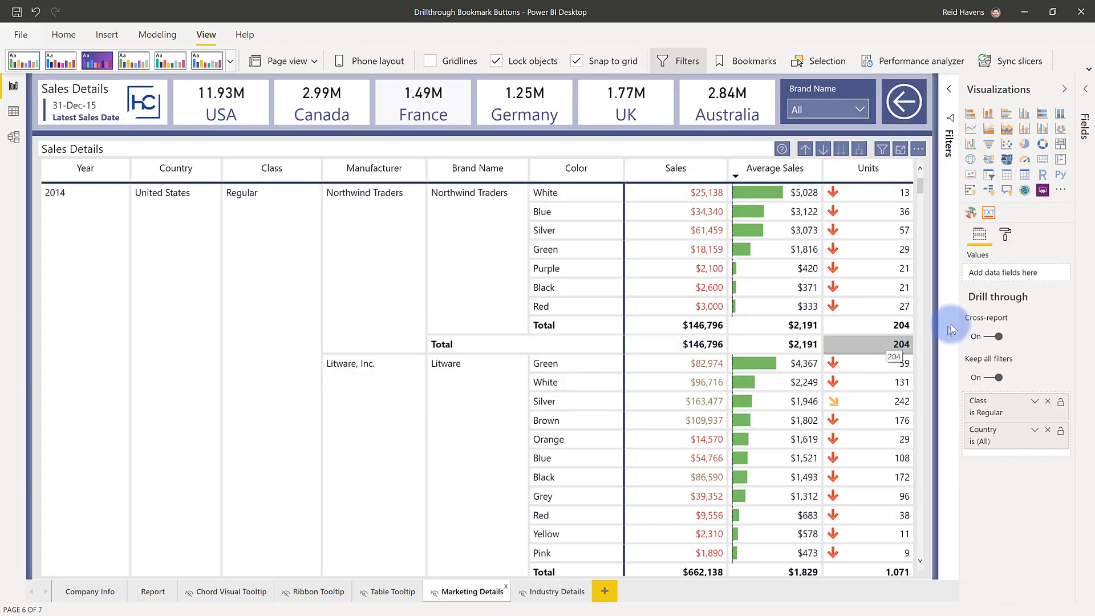
{"action": "mouse_move", "coordinate": [1032, 348]}
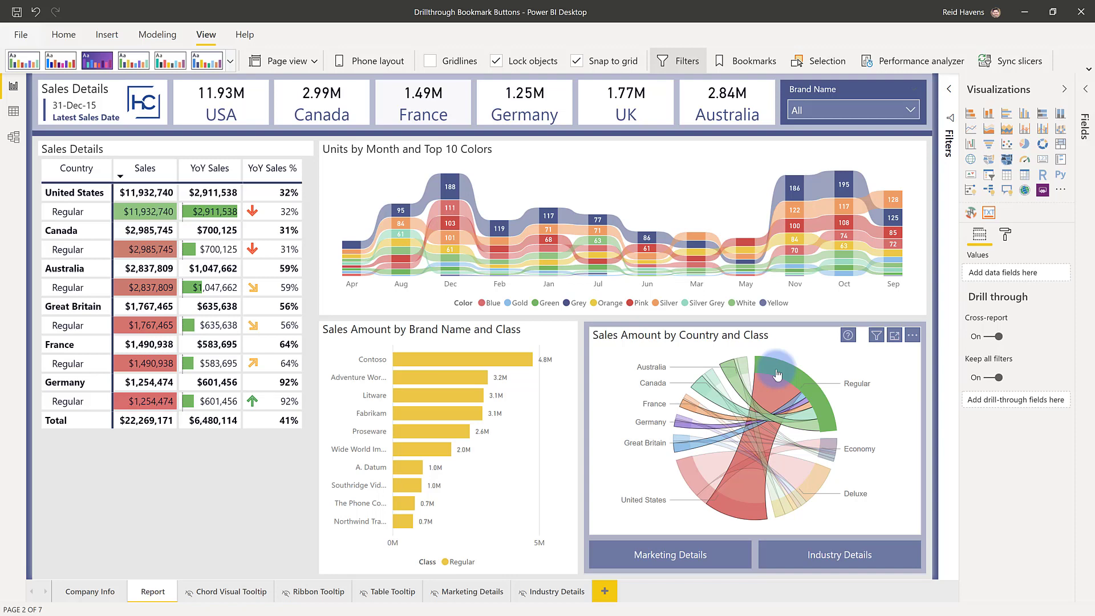
{"action": "mouse_move", "coordinate": [409, 363]}
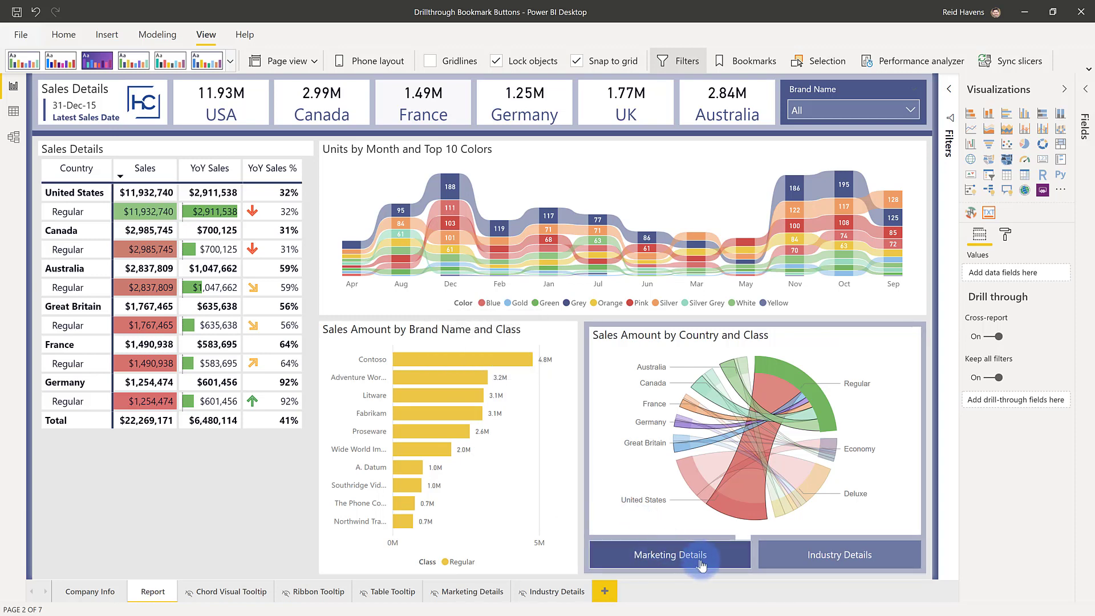
{"action": "mouse_move", "coordinate": [704, 560]}
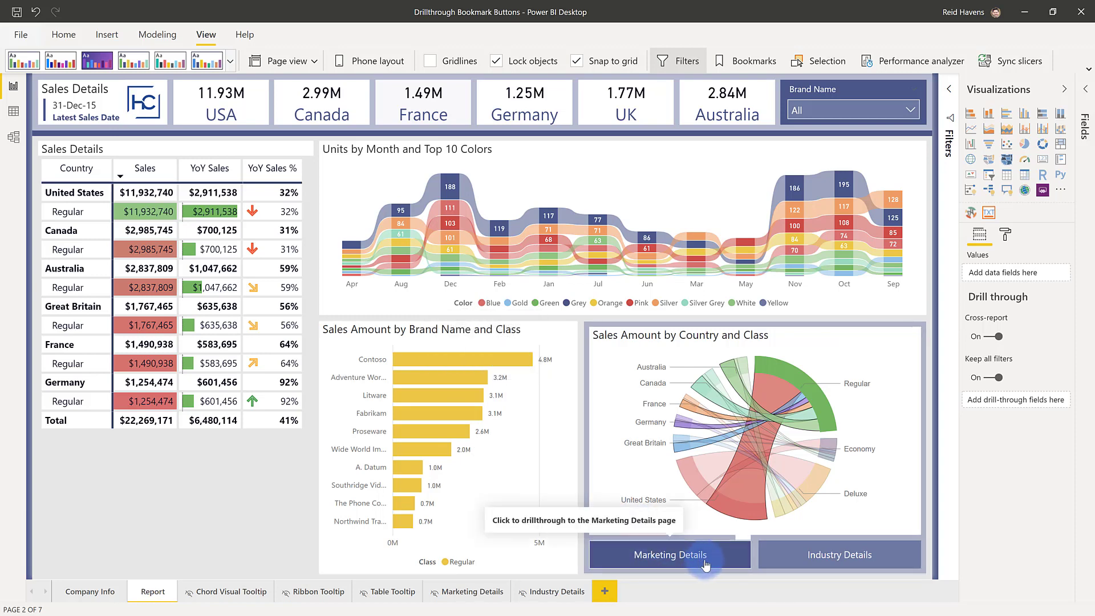